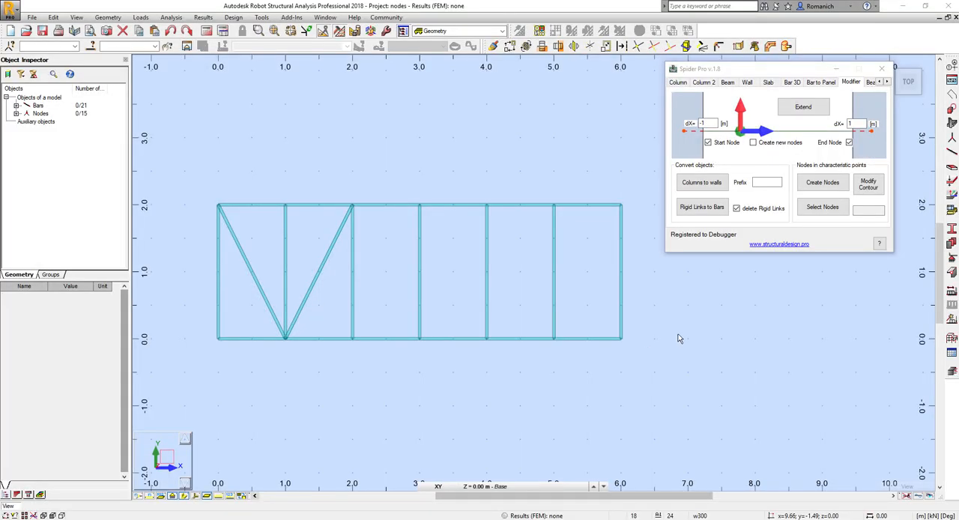
mouse_move(677, 338)
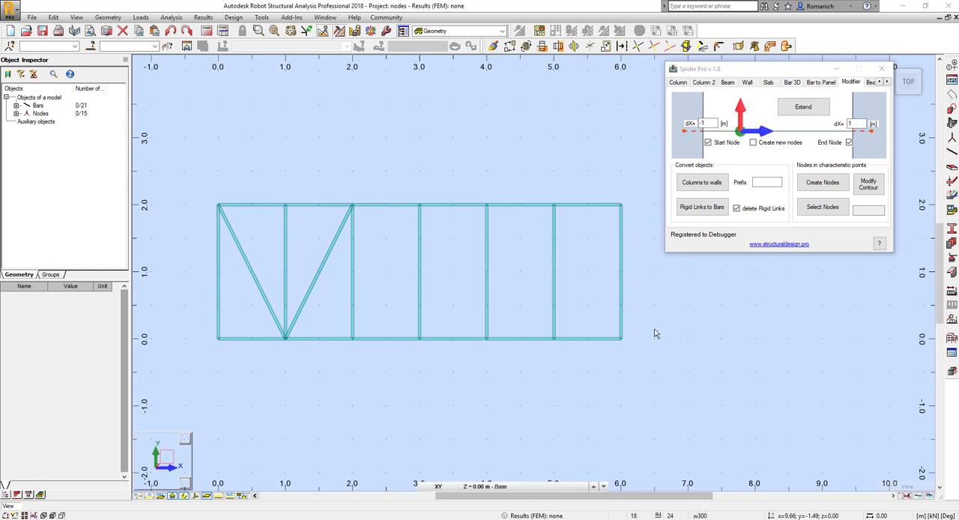
mouse_move(659, 302)
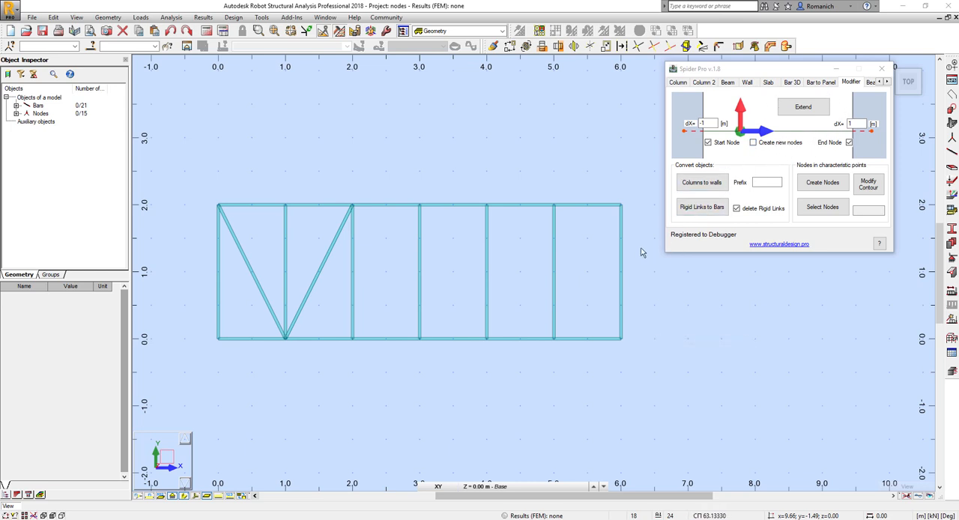
Step: Select the vertical bar at x = 5, show bar/node numbers, and try Extend before clearing the selection
click(555, 270)
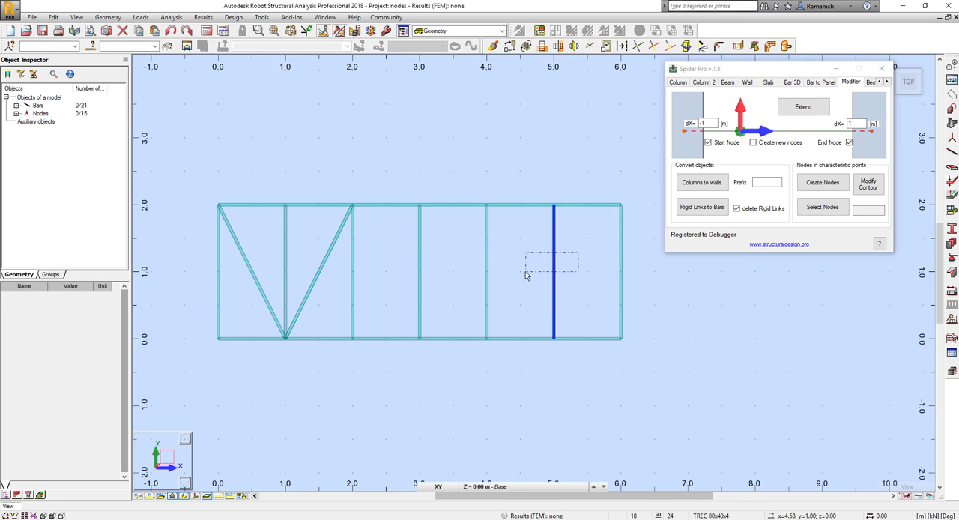
click(552, 270)
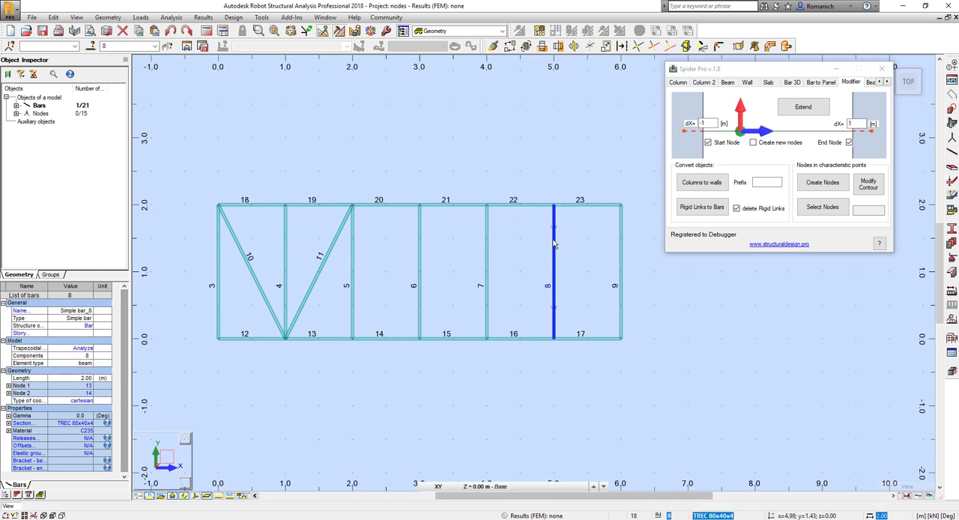
click(803, 107)
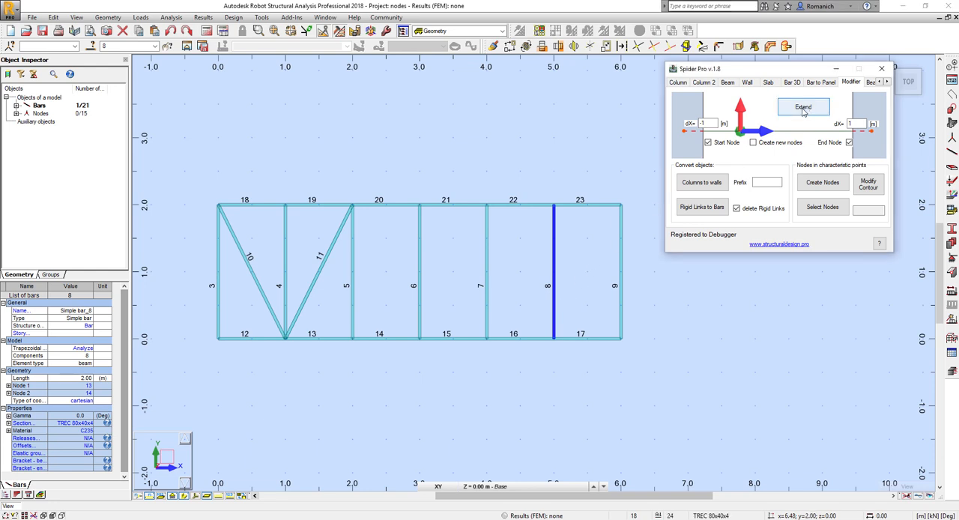
click(803, 106)
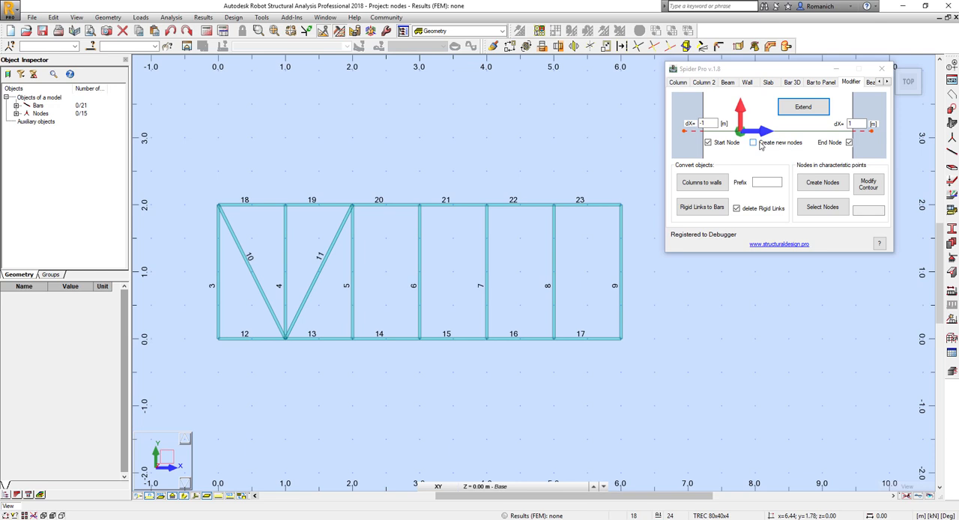
Step: Enable Create new nodes and extend the vertical bar at x = 5 past both chords
click(752, 142)
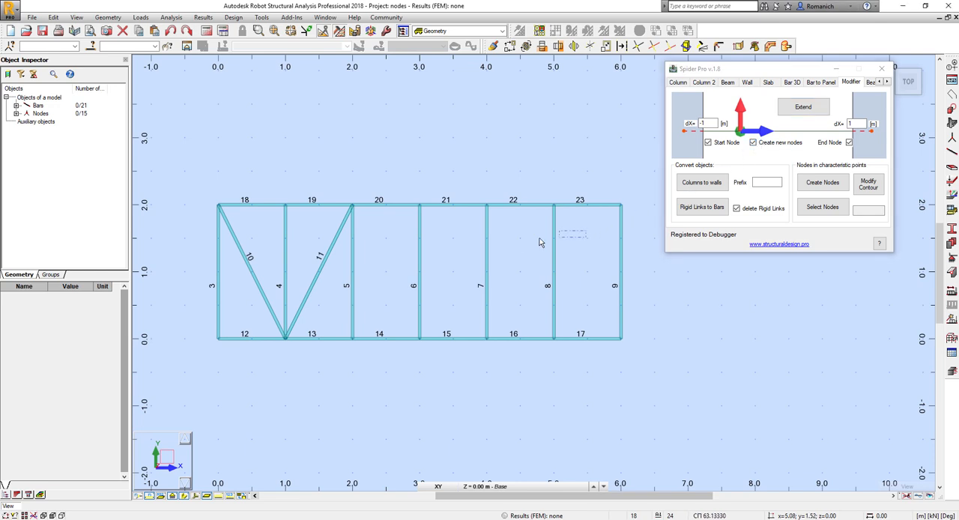
click(803, 106)
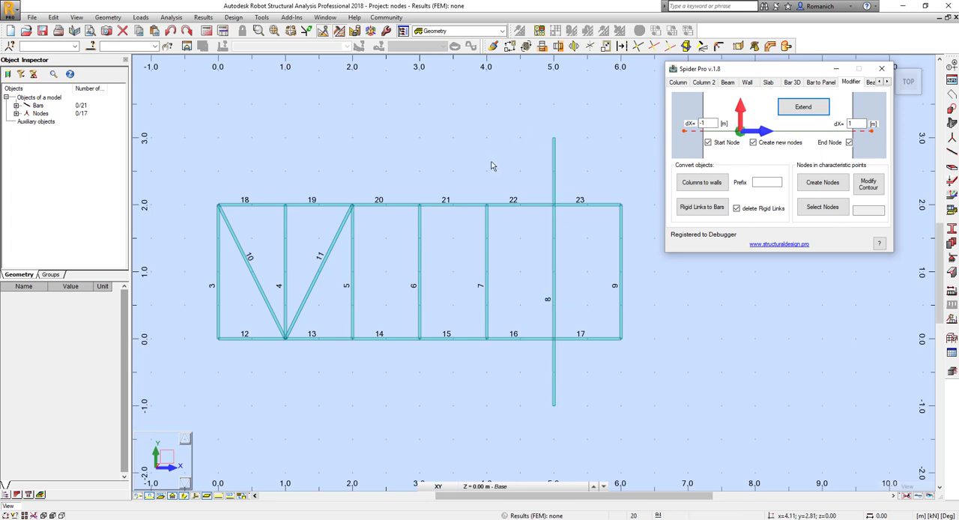
mouse_move(533, 145)
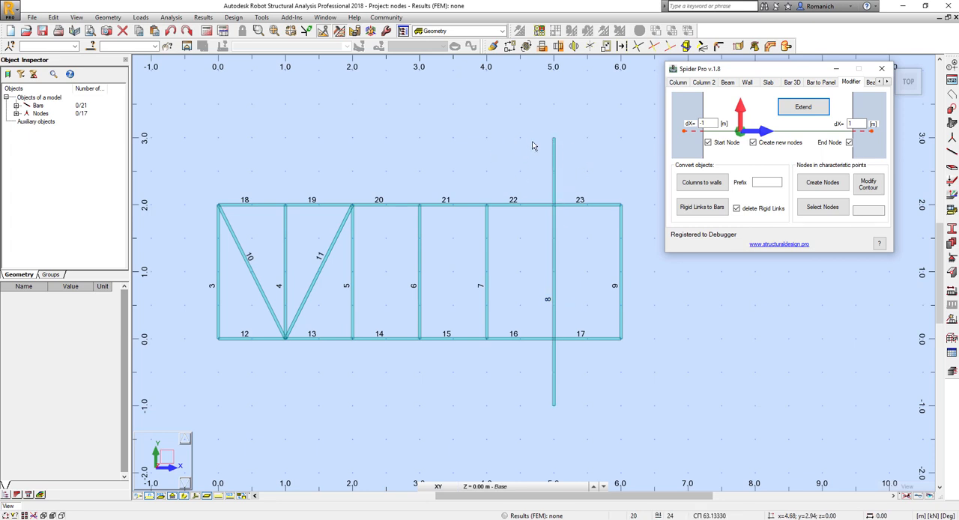
mouse_move(635, 117)
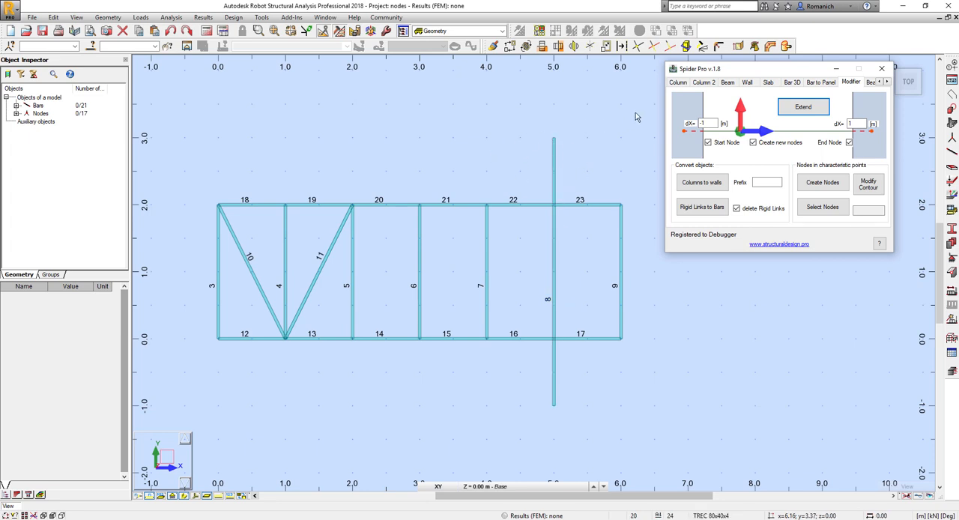
click(884, 80)
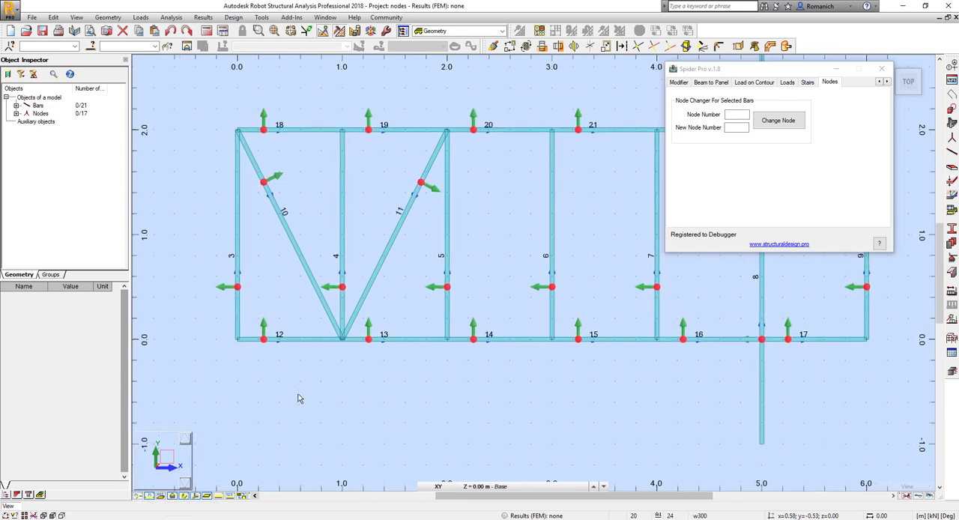
mouse_move(305, 369)
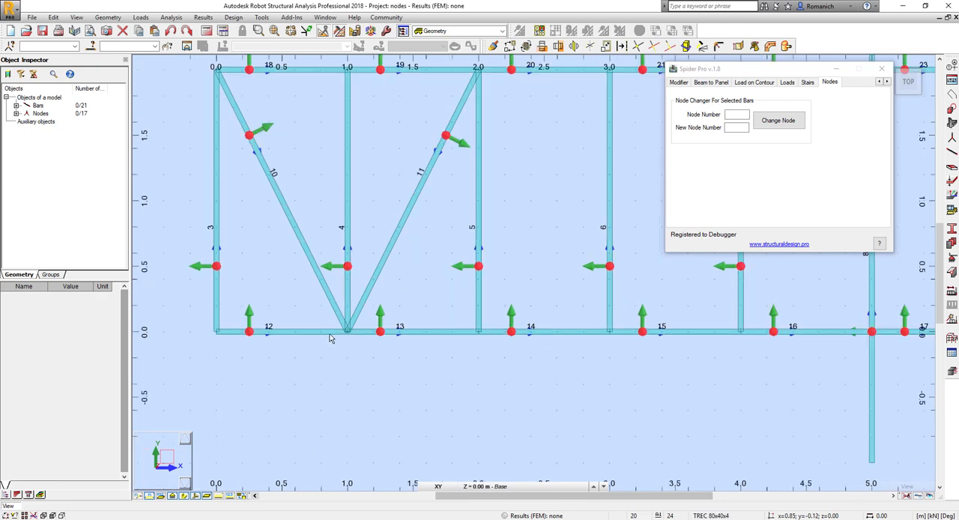
Step: Select diagonal bar 10 and enter node number 5 with new node number 17 for renumbering
click(273, 173)
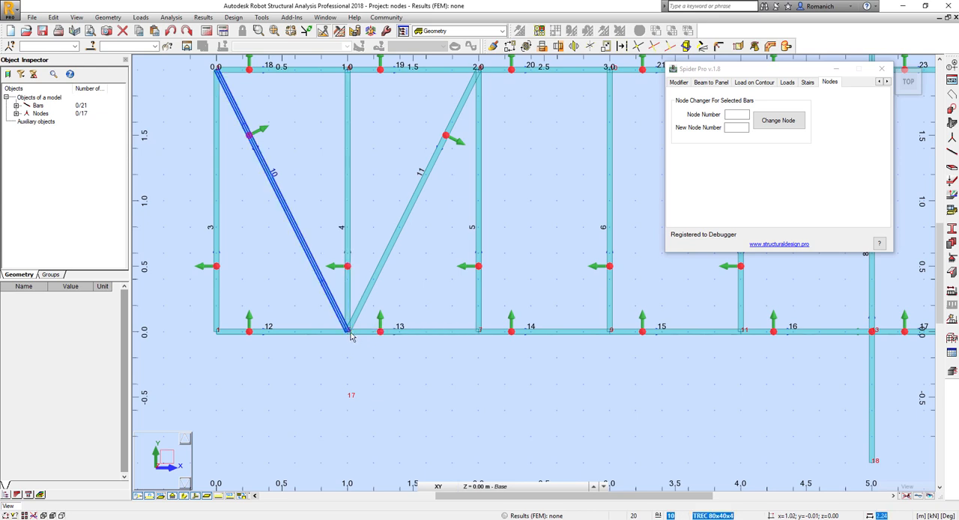
mouse_move(342, 322)
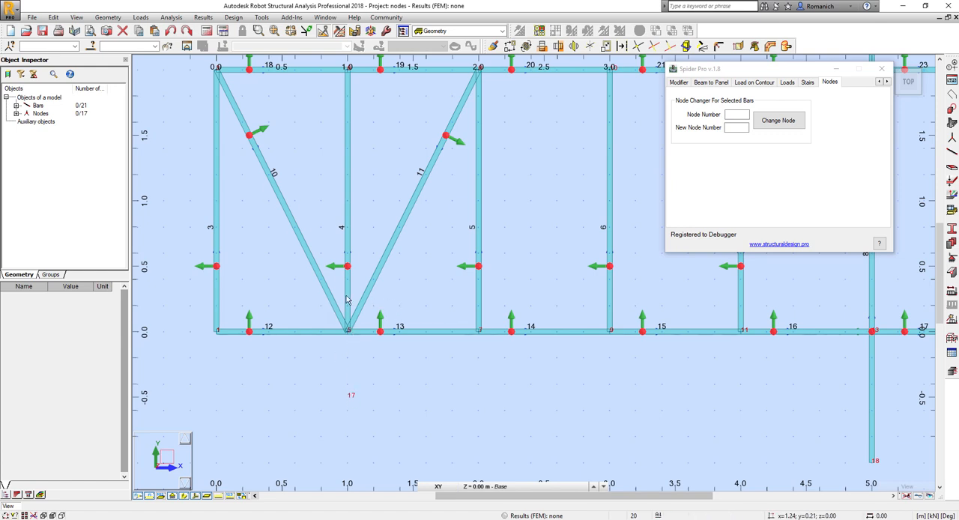
mouse_move(388, 298)
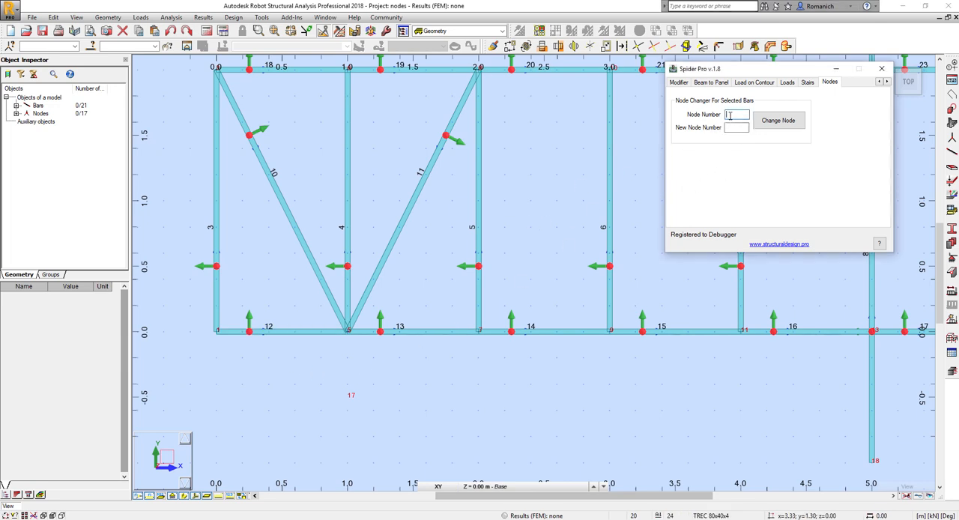
text(5)
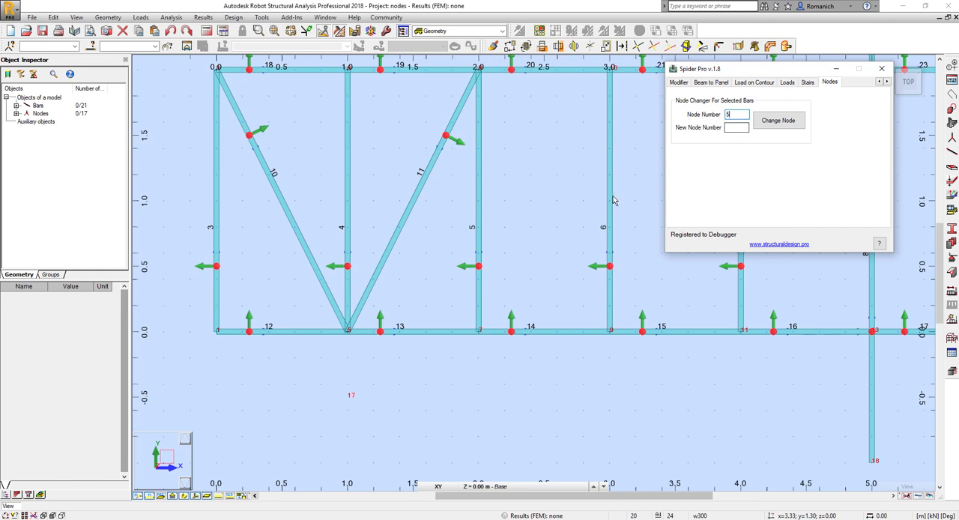
click(737, 127)
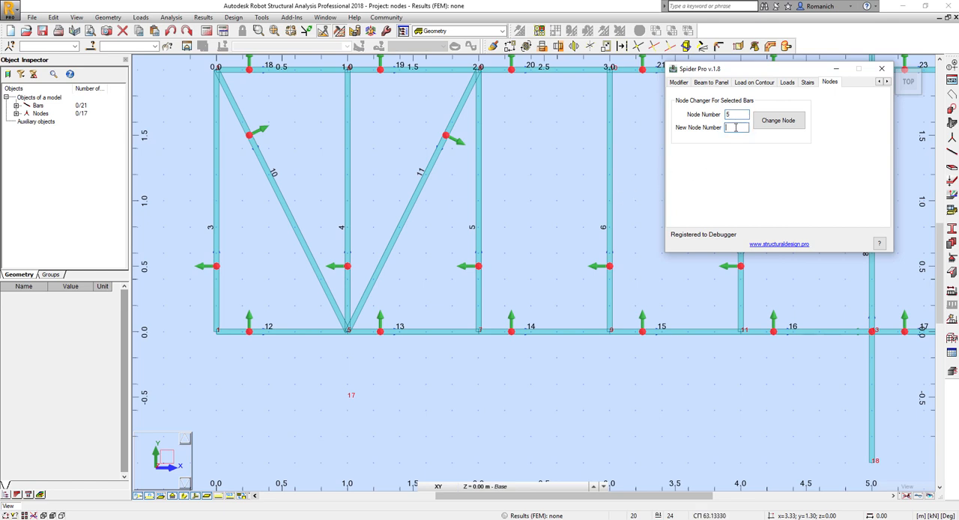
text(17)
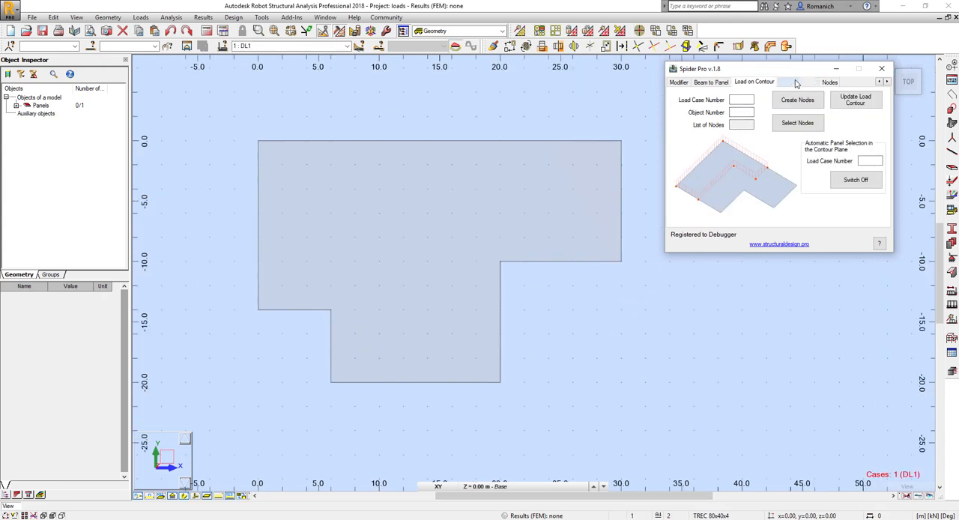
Step: Switch Spider Pro to its Loads tools for the L-shaped panel model
click(787, 81)
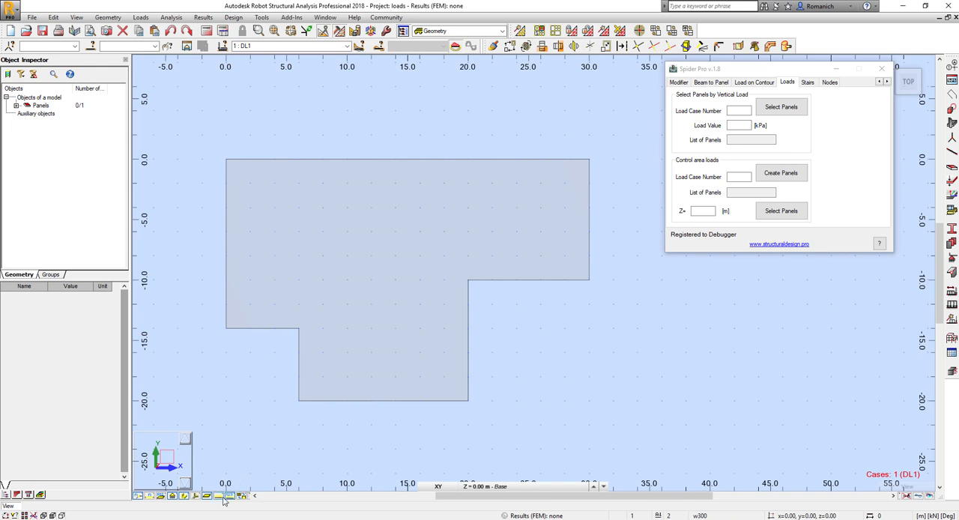
mouse_move(222, 495)
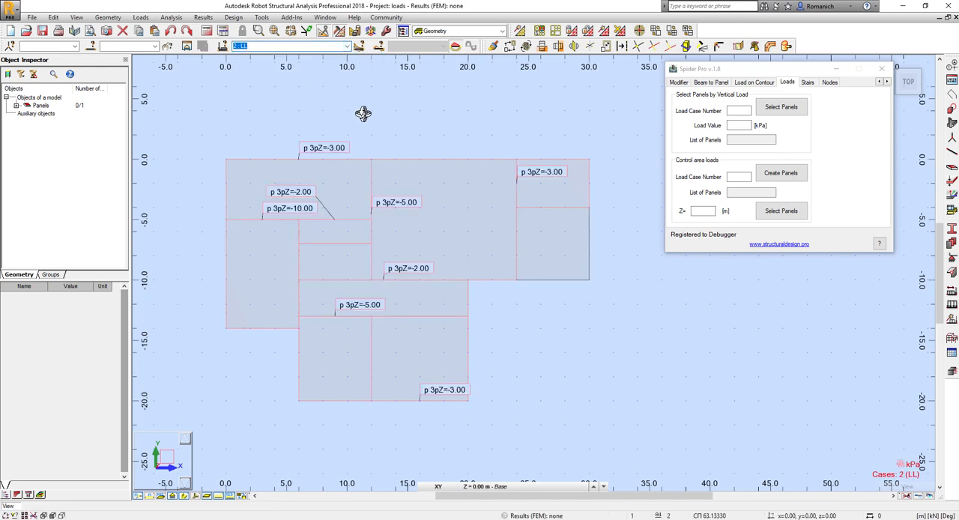
right_click(362, 114)
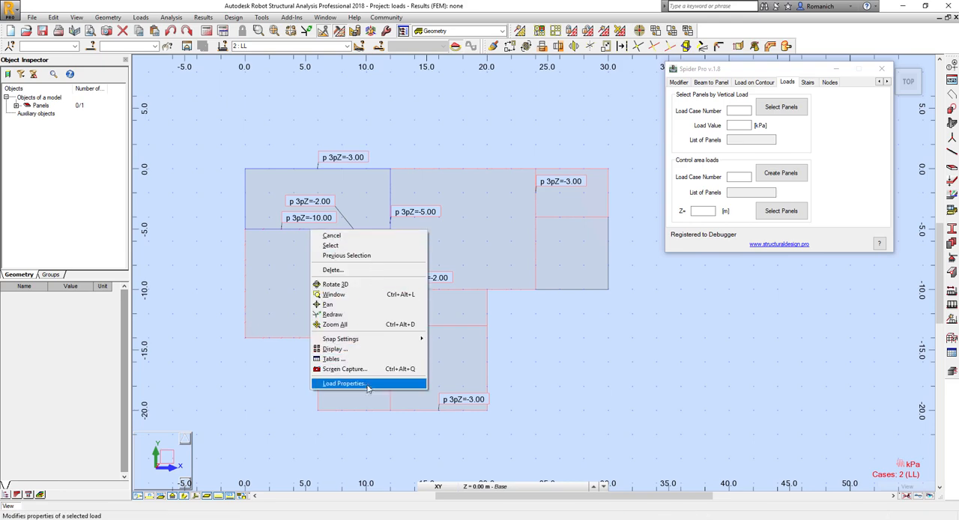
click(345, 383)
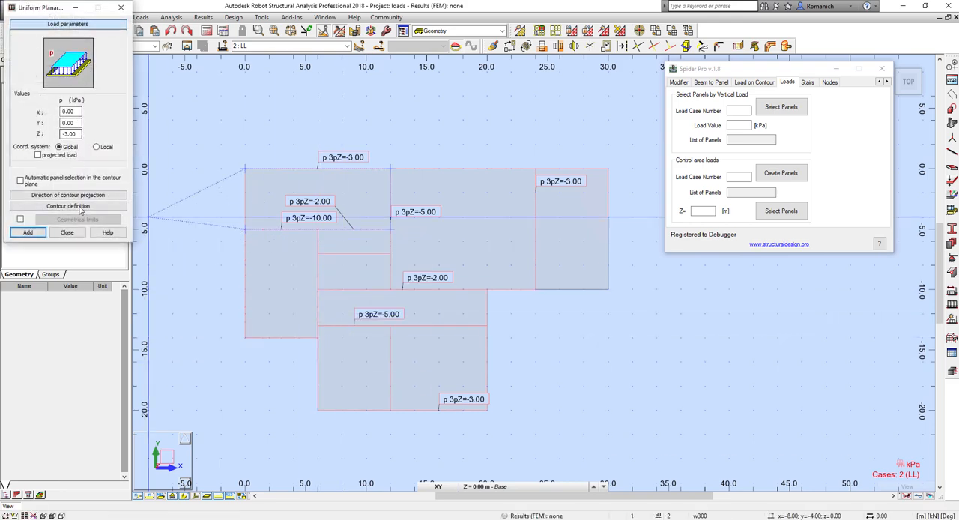
click(66, 231)
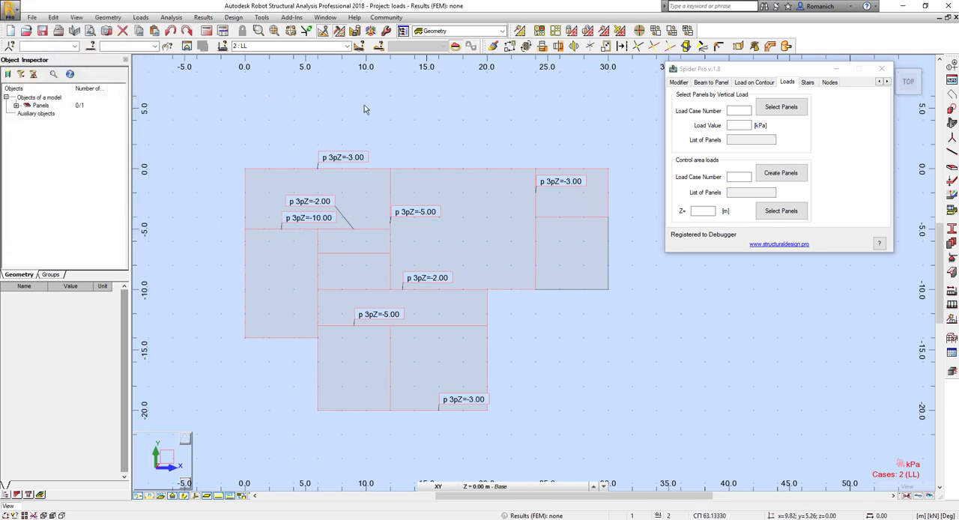
mouse_move(497, 115)
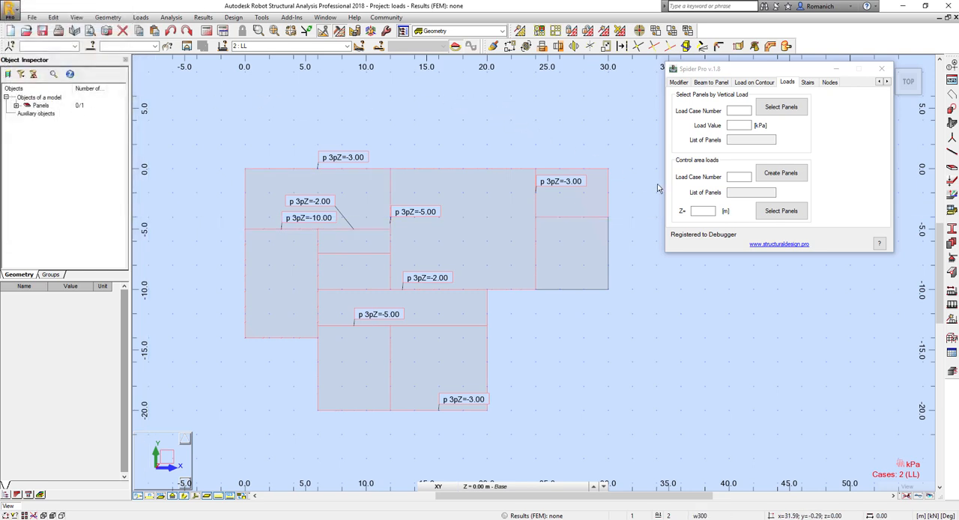
Step: Enter load case 2 and elevation Z = 1, then create panels from the area loads
click(738, 177)
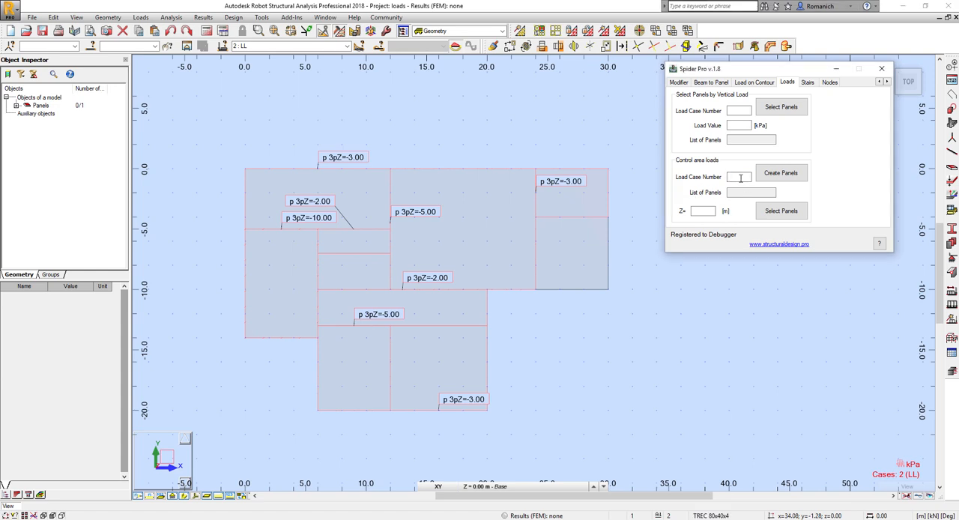
text(2)
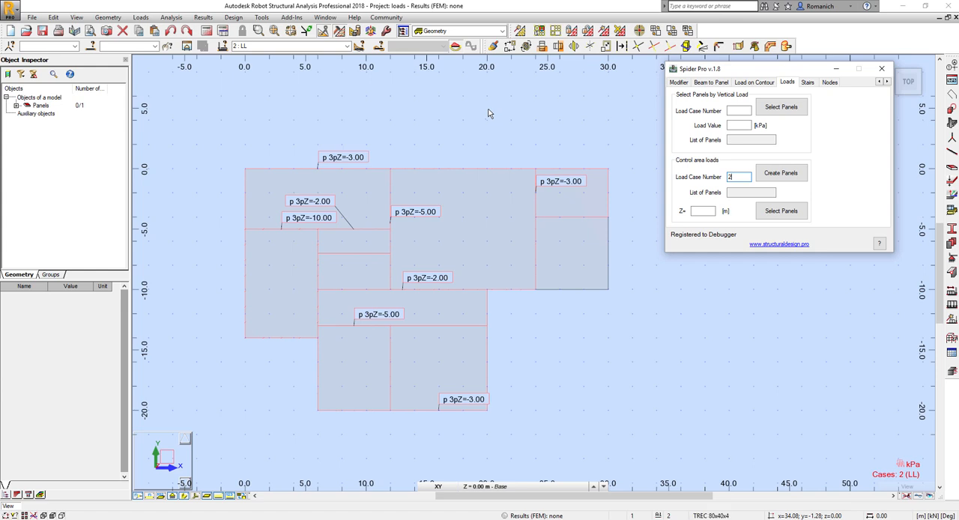
mouse_move(609, 168)
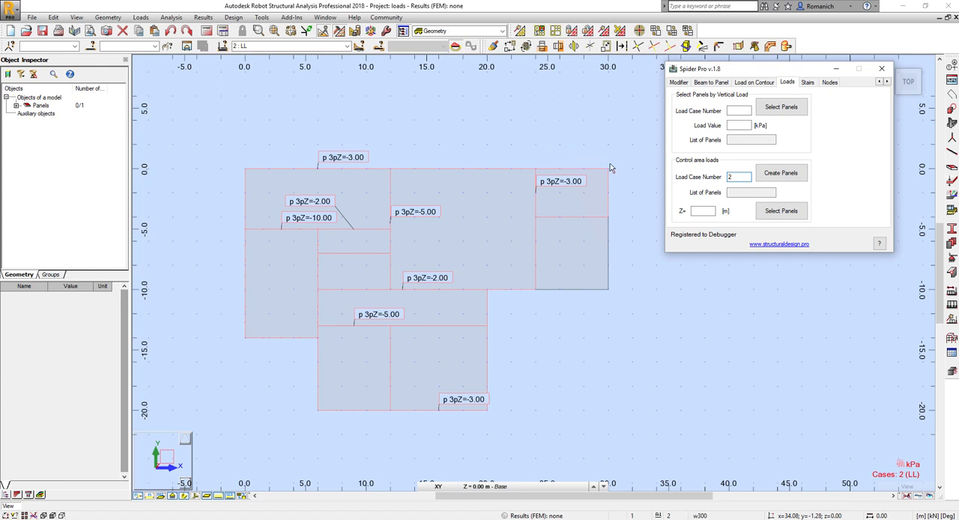
click(701, 210)
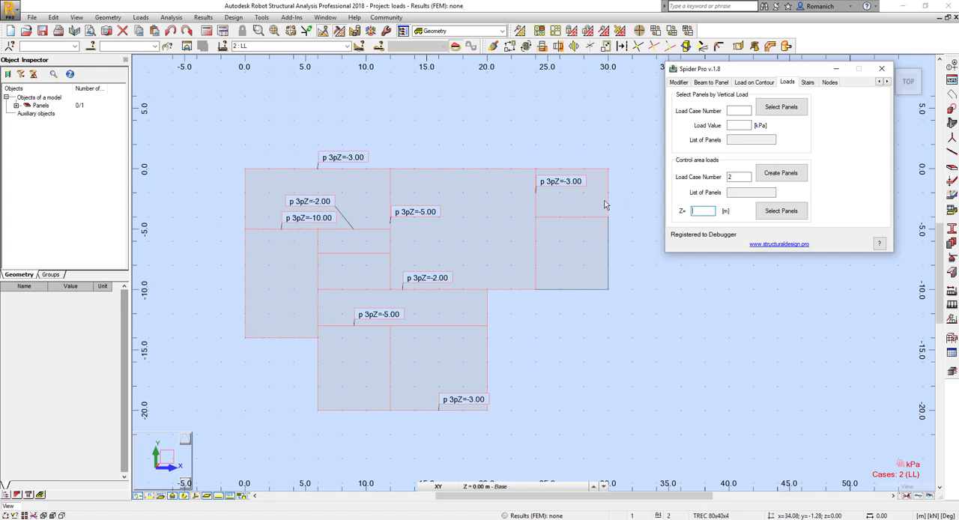
mouse_move(608, 177)
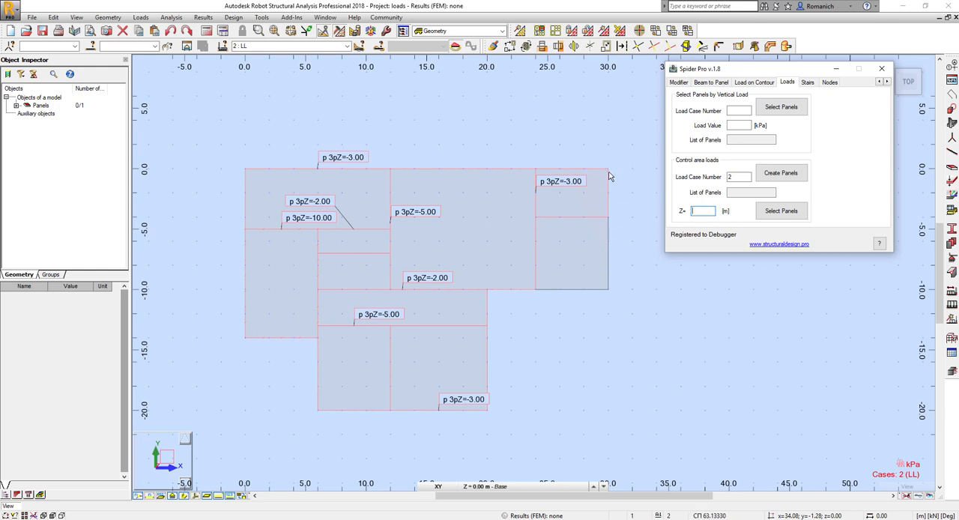
mouse_move(635, 225)
text(1)
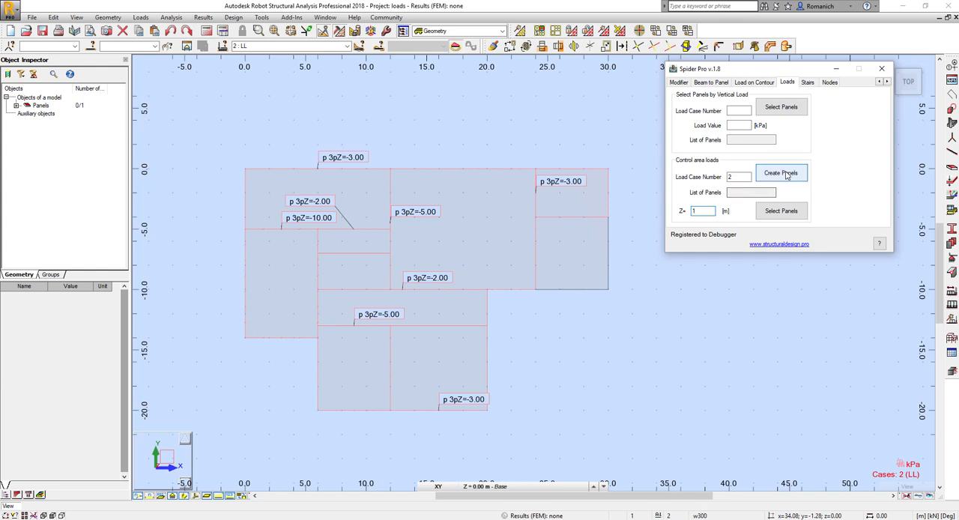
click(779, 173)
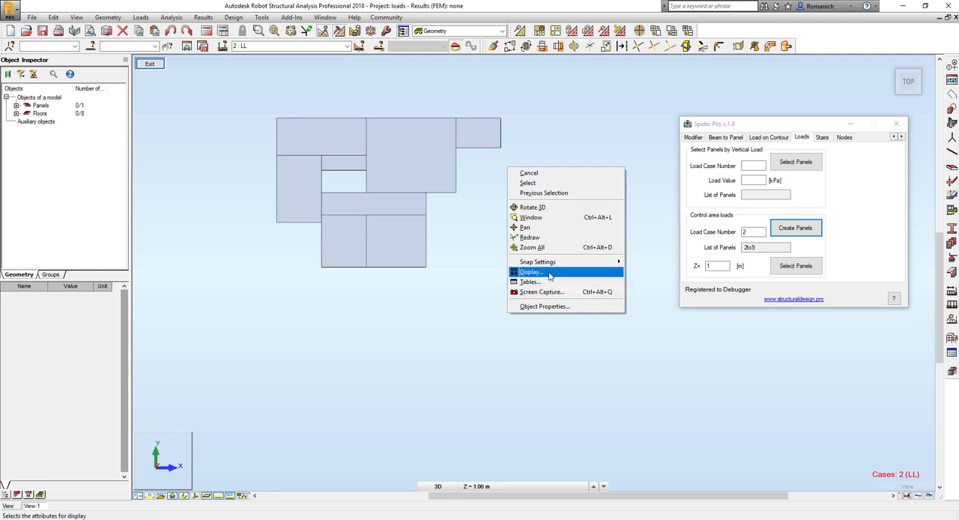
Step: In the Display settings, colour-code panels by load value with a legend
click(531, 273)
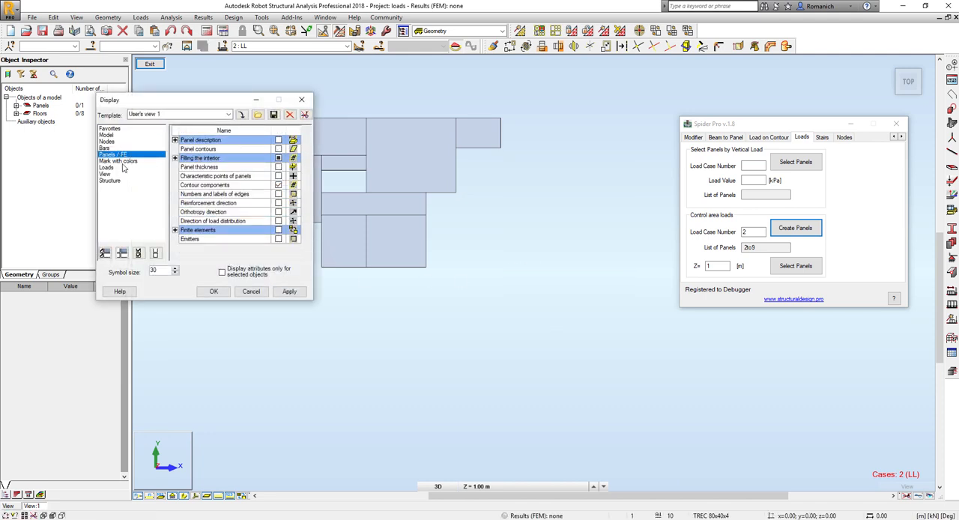
click(117, 161)
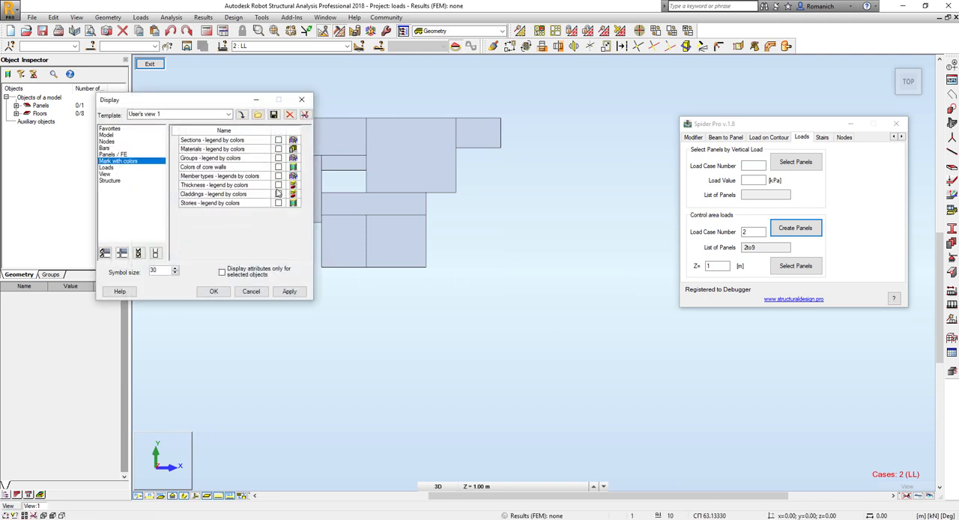
click(279, 186)
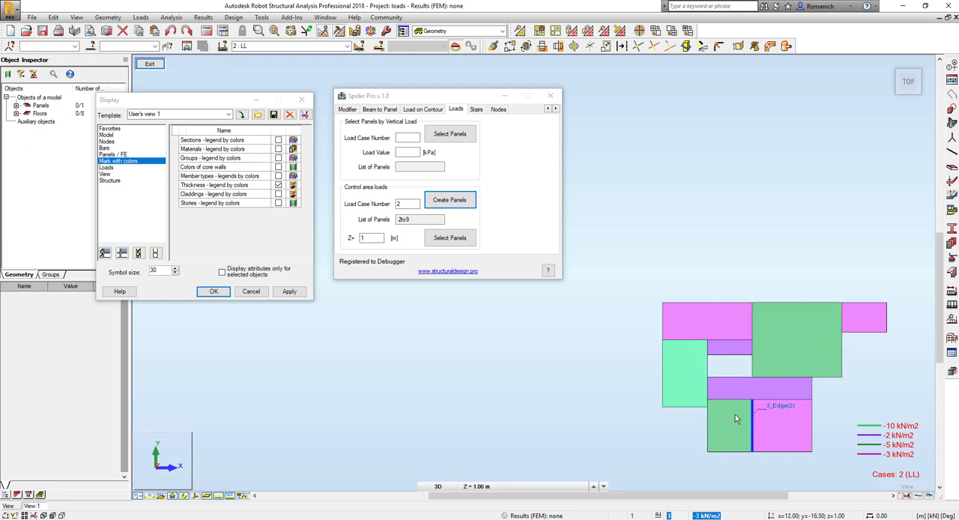
Step: Enable panel description labels under Panels/FE and apply the display changes
click(108, 135)
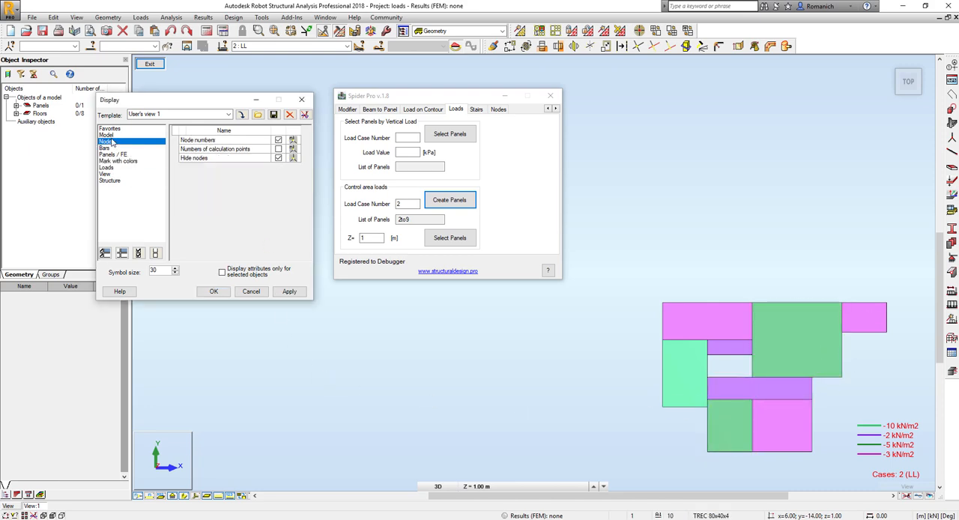
click(114, 153)
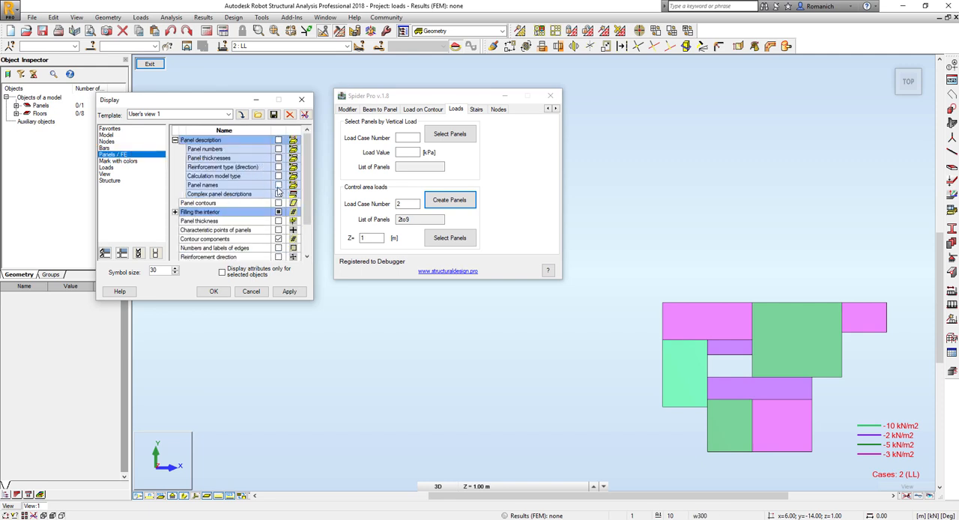
click(289, 291)
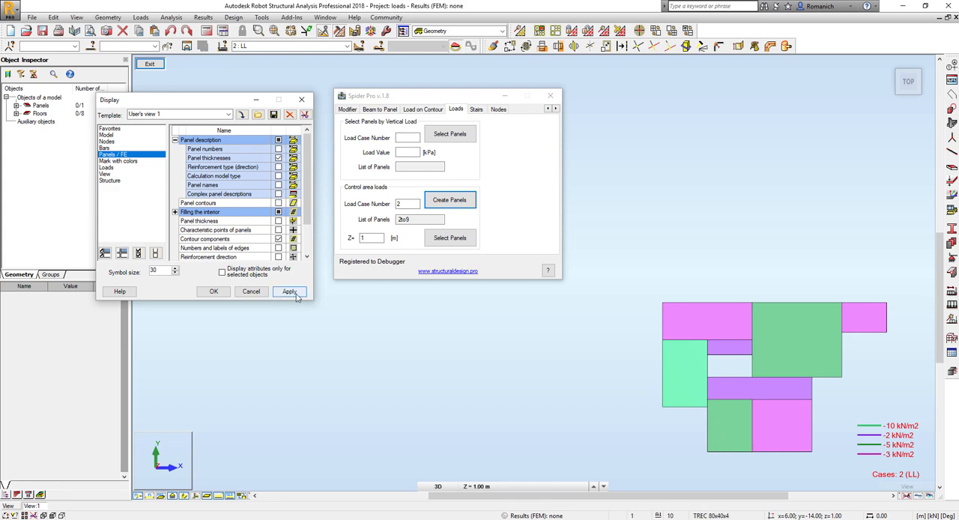
click(289, 290)
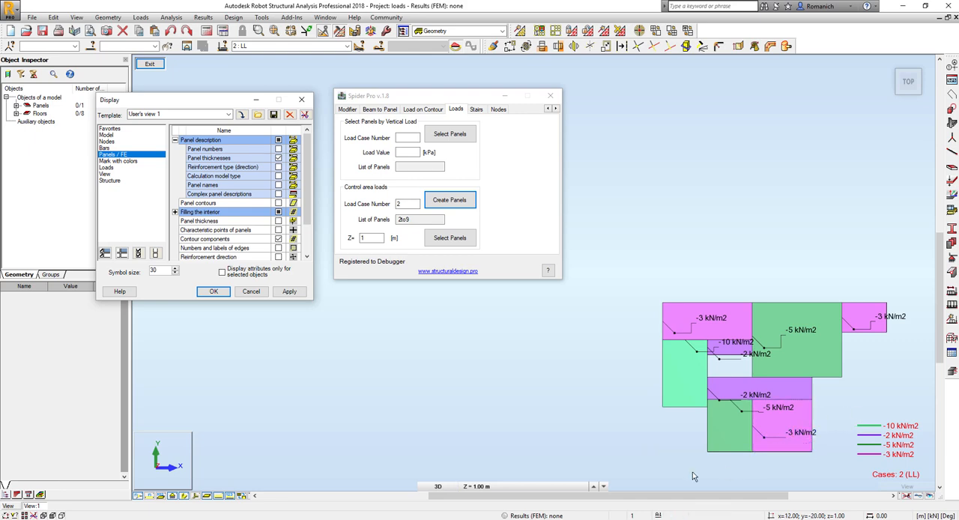
mouse_move(643, 403)
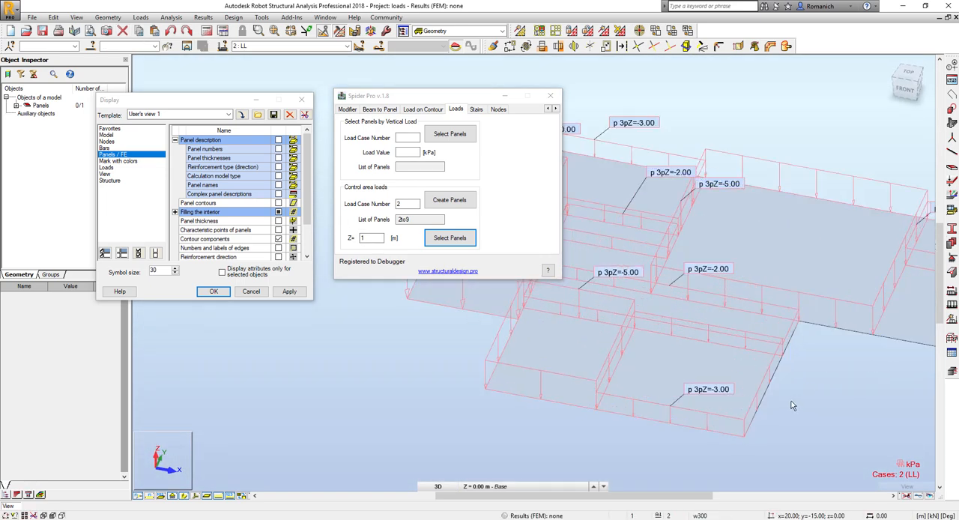
Step: Pick the bottom -3.00 load contour to gather its panels
click(689, 352)
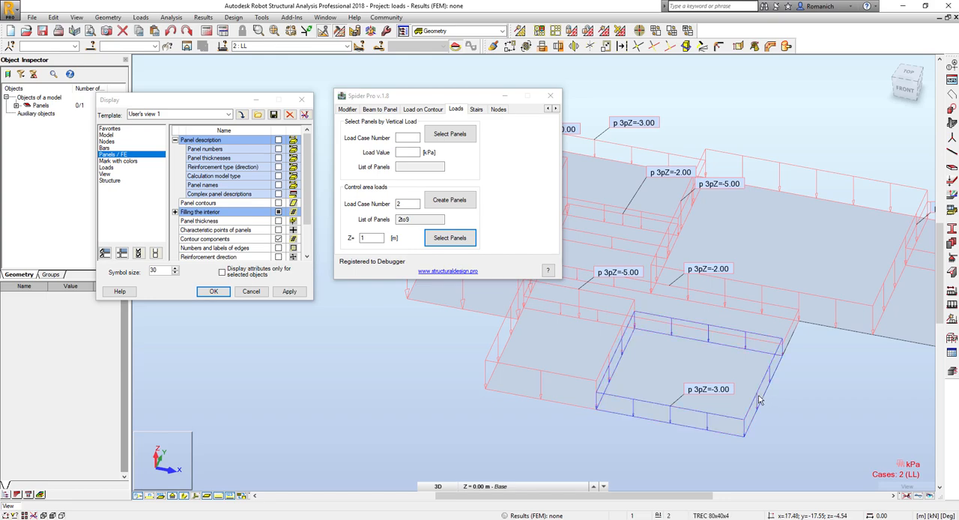